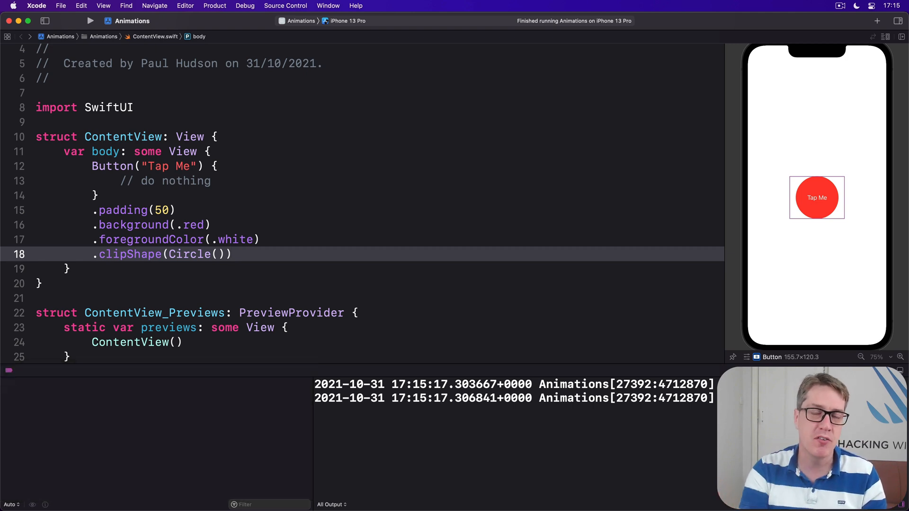
pyautogui.click(230, 253)
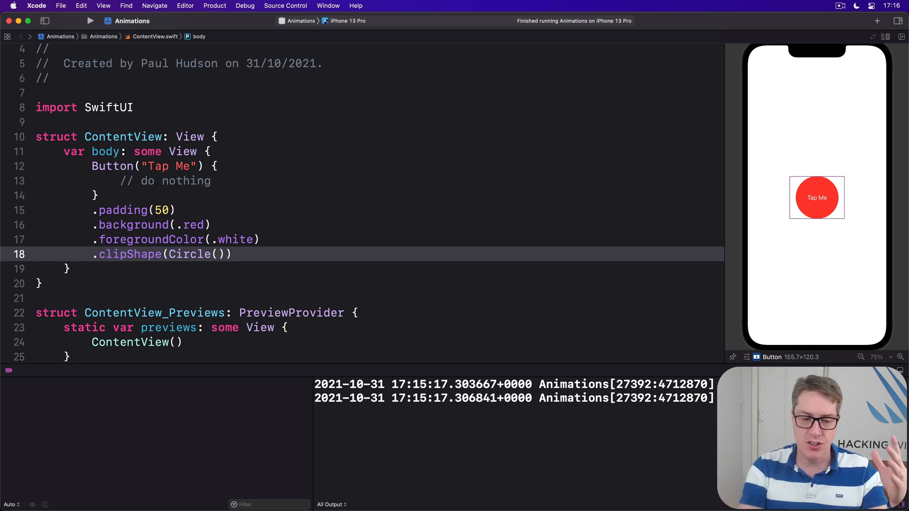
pyautogui.click(231, 253)
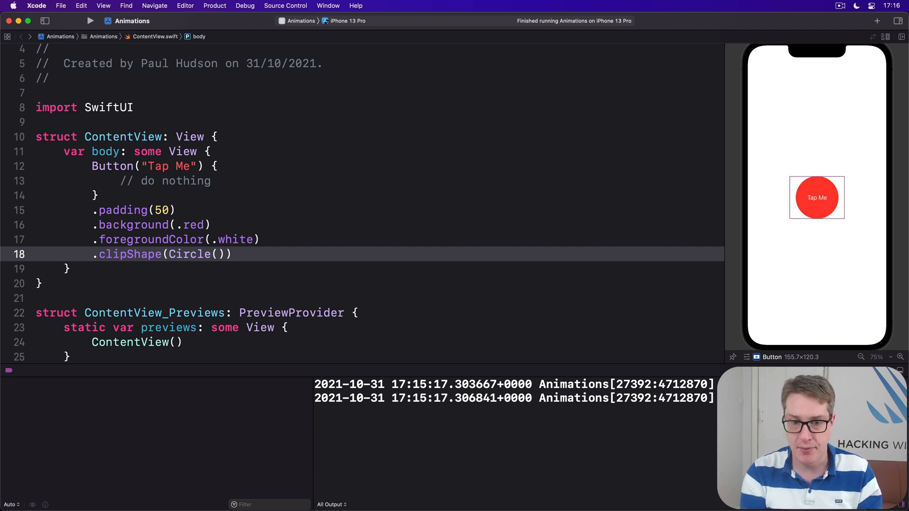
pyautogui.click(229, 254)
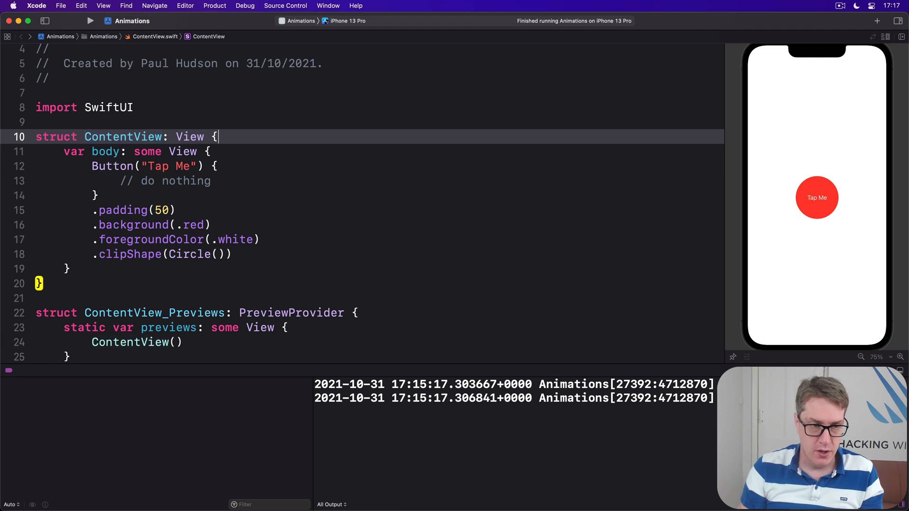
pyautogui.write('@State')
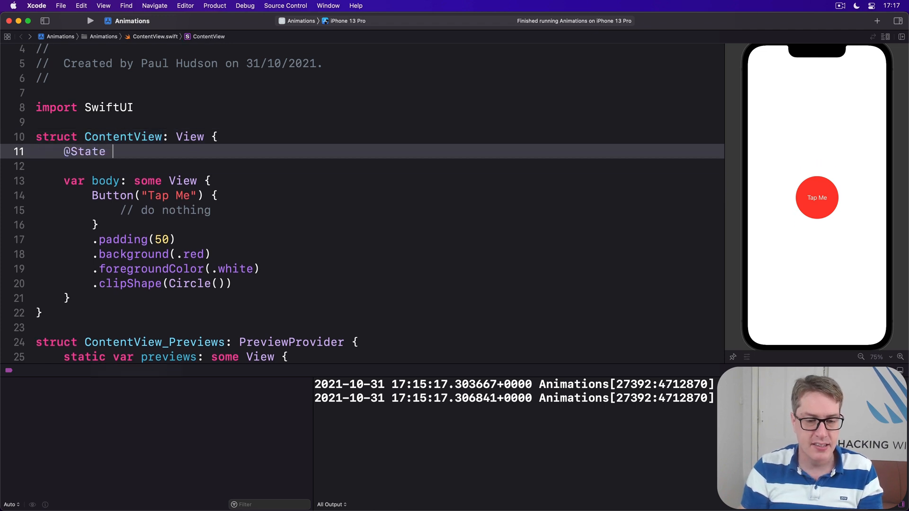
pyautogui.write('private var animat')
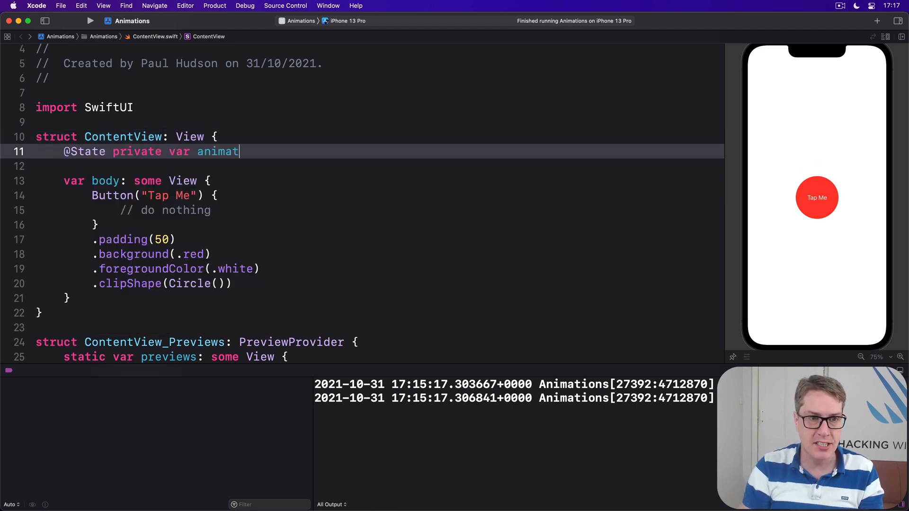
pyautogui.write('ionAmount = 0.')
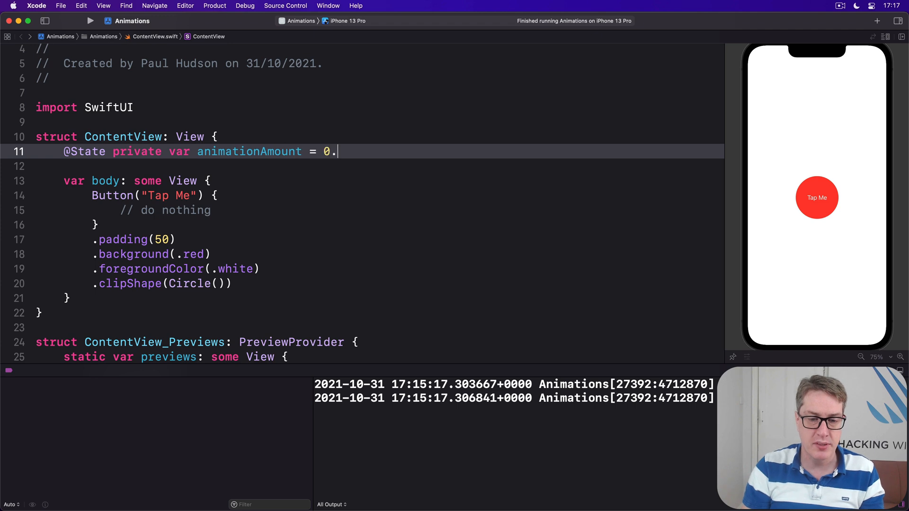
pyautogui.write('0')
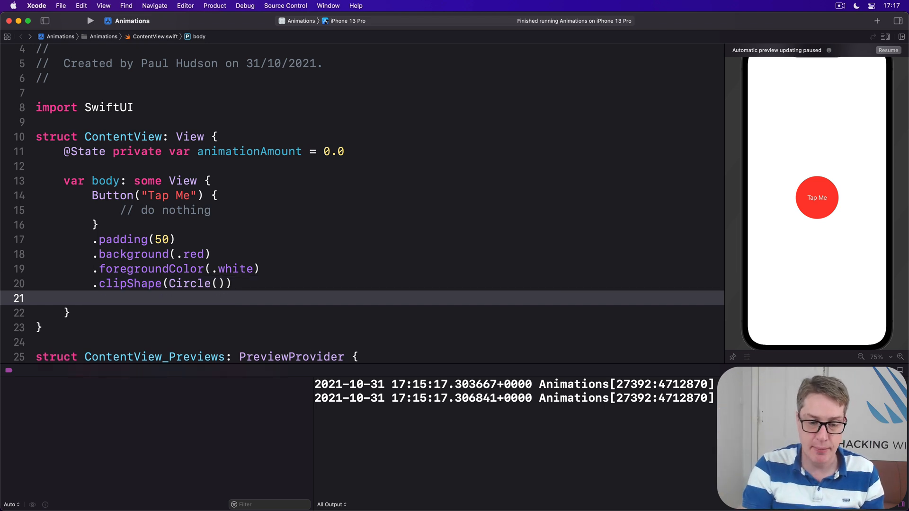
# - Add .rotation3DEffect(.degrees(animationAmount), axis: (x: 0, y: 1, z: 0)) after .clipShape
pyautogui.write('.rotation3DEffect(angle: Angle, axis: (x: CGFloat, y: CGFloat, z: CGFloat')
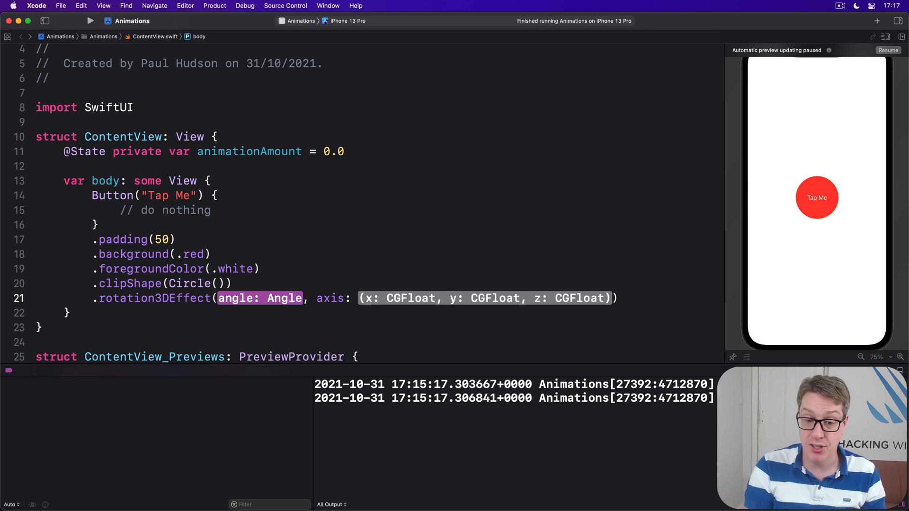
pyautogui.write('.dwegrees(degrees: Double')
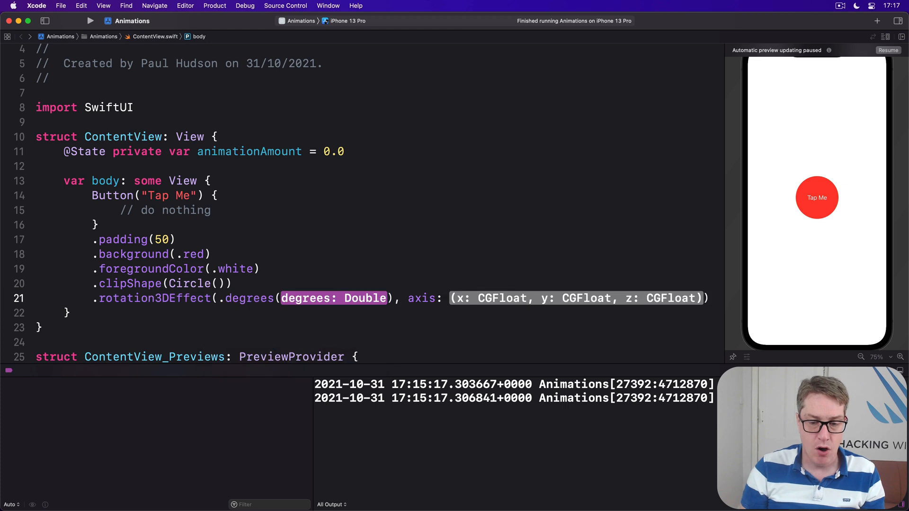
pyautogui.write('animationAmount')
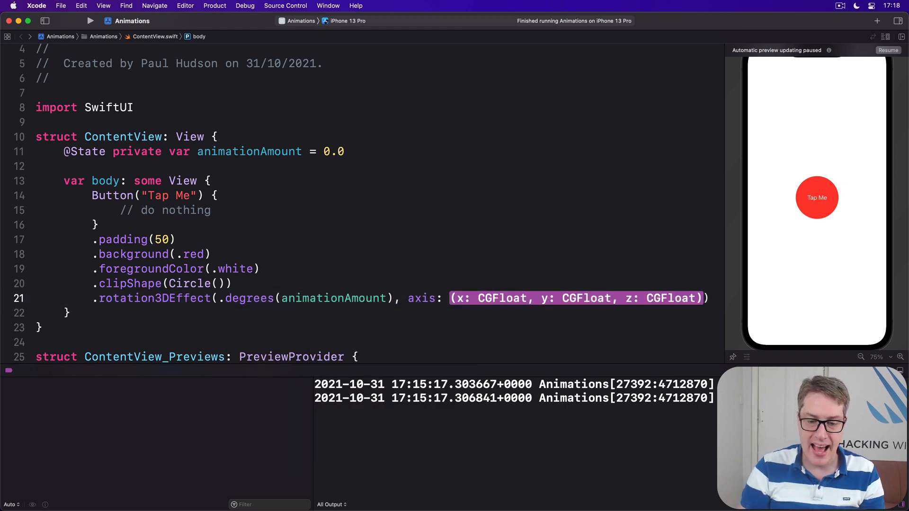
pyautogui.click(454, 298)
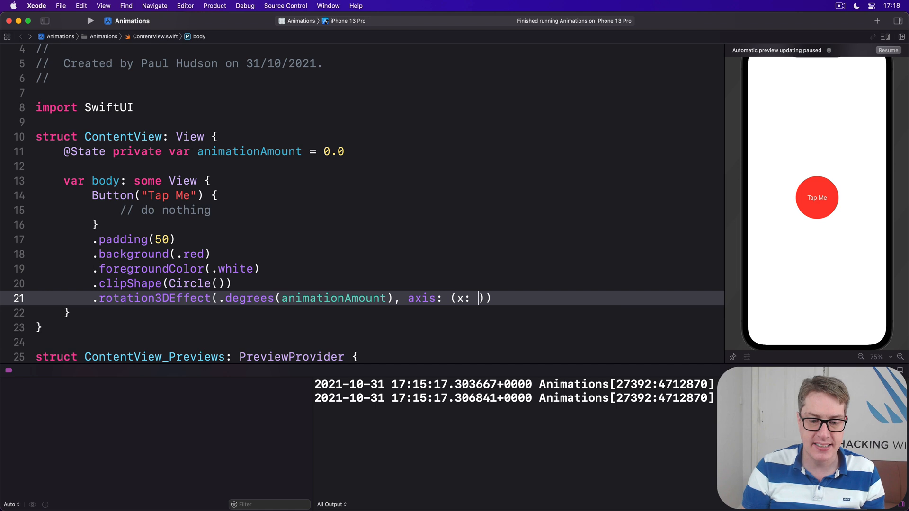
pyautogui.write('0,')
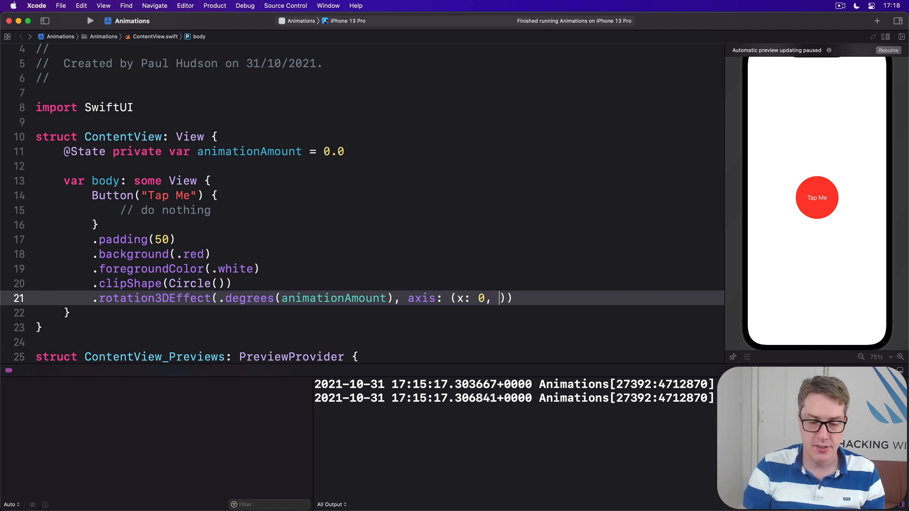
pyautogui.write('y: 1')
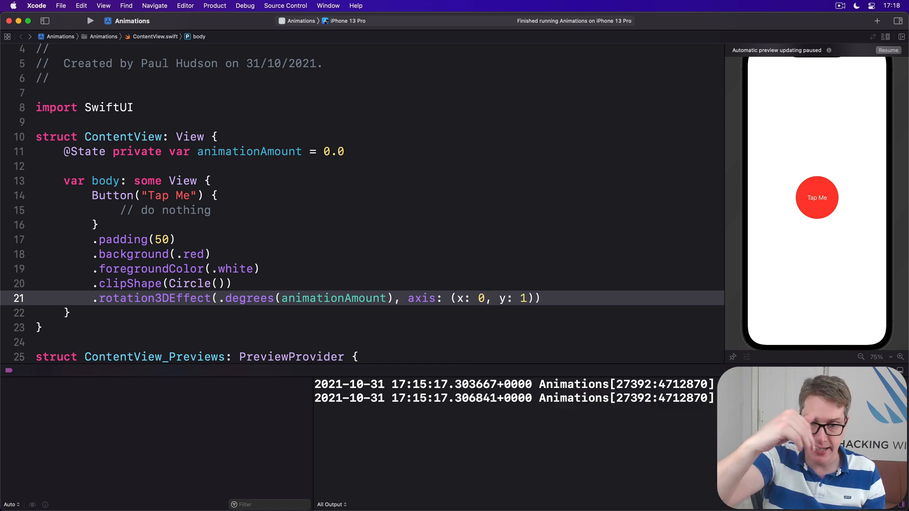
pyautogui.write(', z: 0')
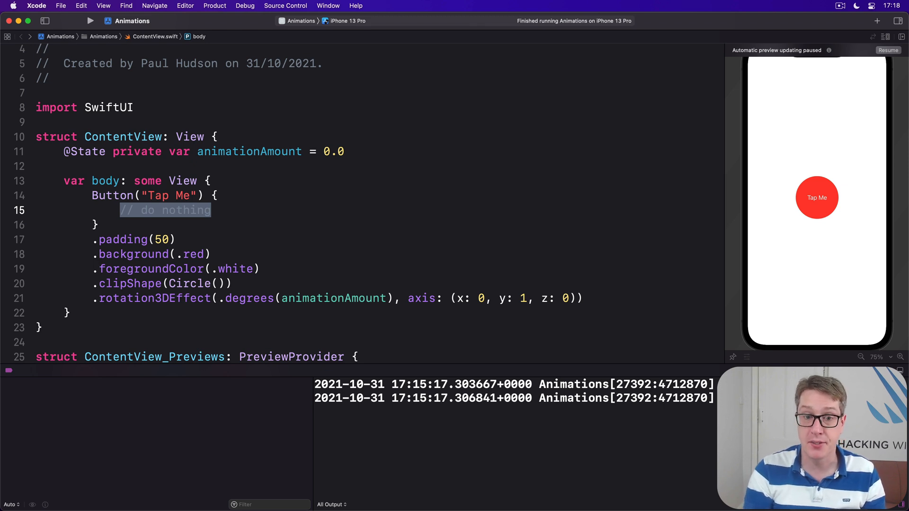
# - Replace the '// do nothing' comment with animationAmount += 360 wrapped in withAnimation
pyautogui.write('animationAmount += 360')
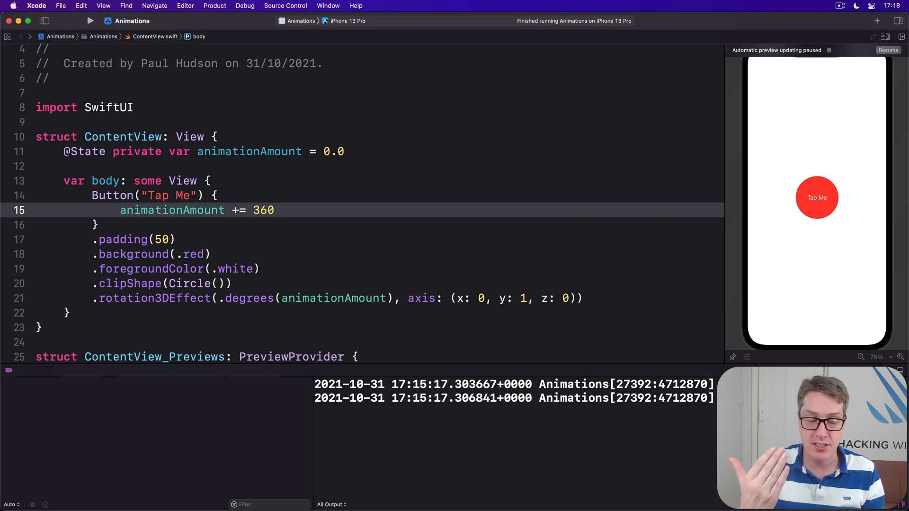
pyautogui.click(276, 209)
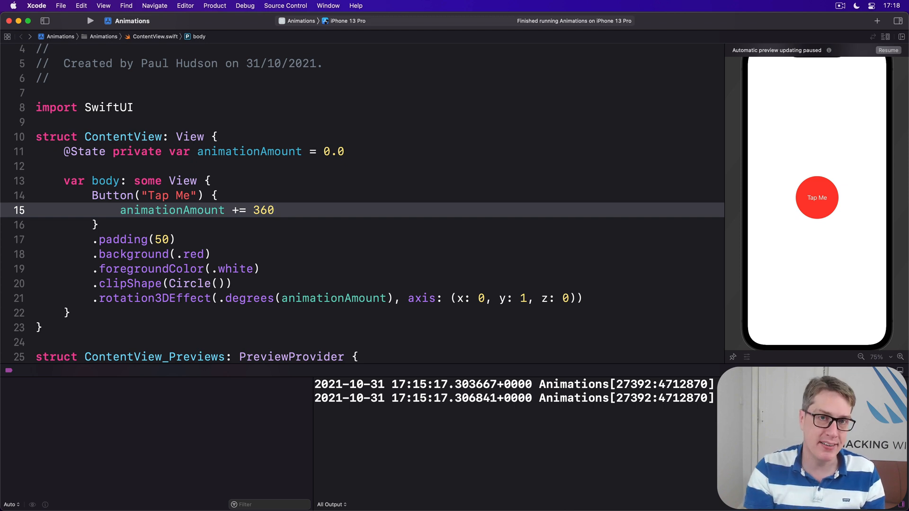
pyautogui.click(275, 210)
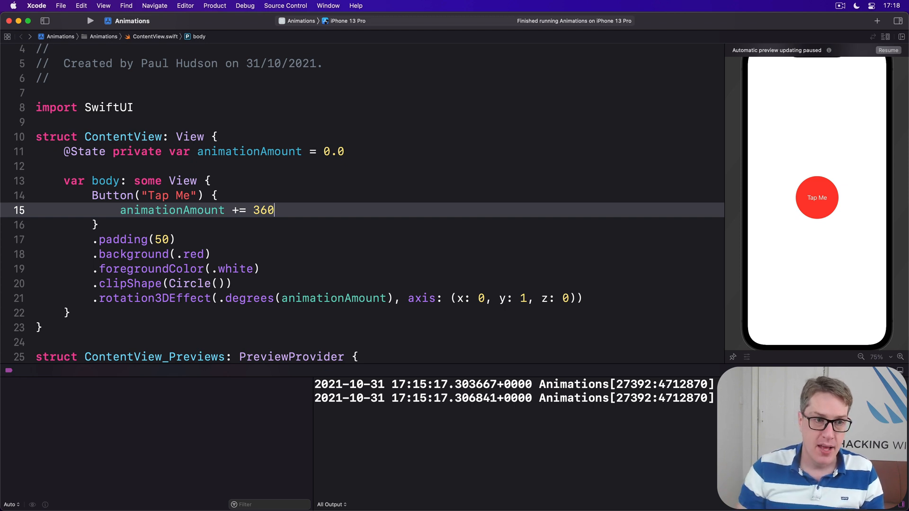
pyautogui.write('withAnimation {')
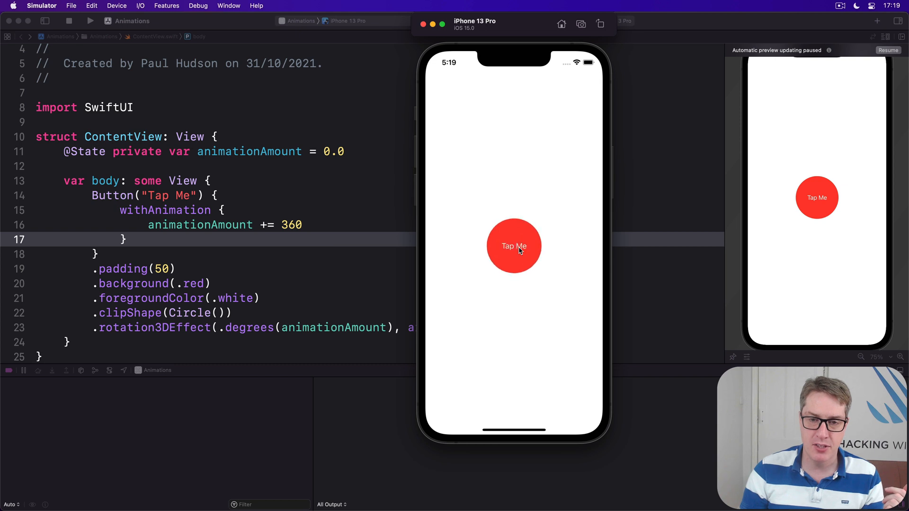
# - Tap the red Tap Me circle twice in the Simulator and watch it spin
pyautogui.click(513, 246)
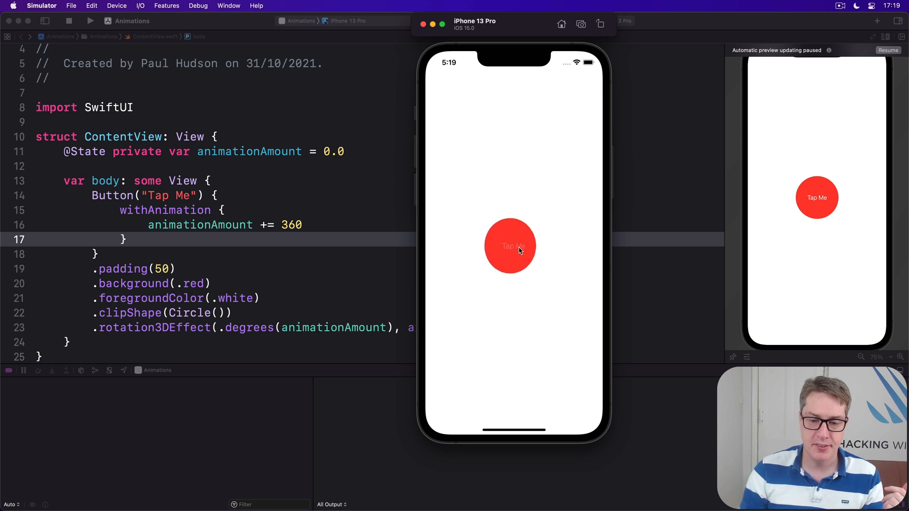
pyautogui.click(511, 246)
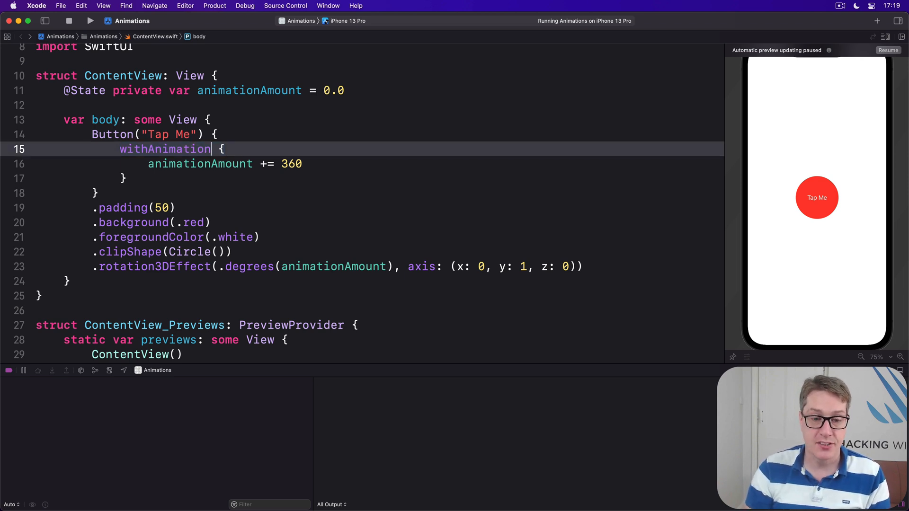
# - Give withAnimation an .interpolatingSpring animation with stiffness 5 and damping 1
pyautogui.write('(.')
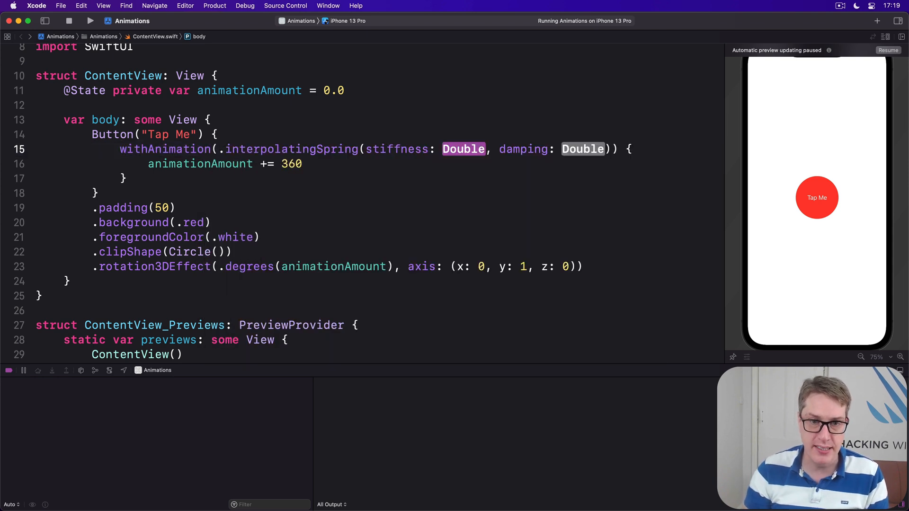
pyautogui.write('5')
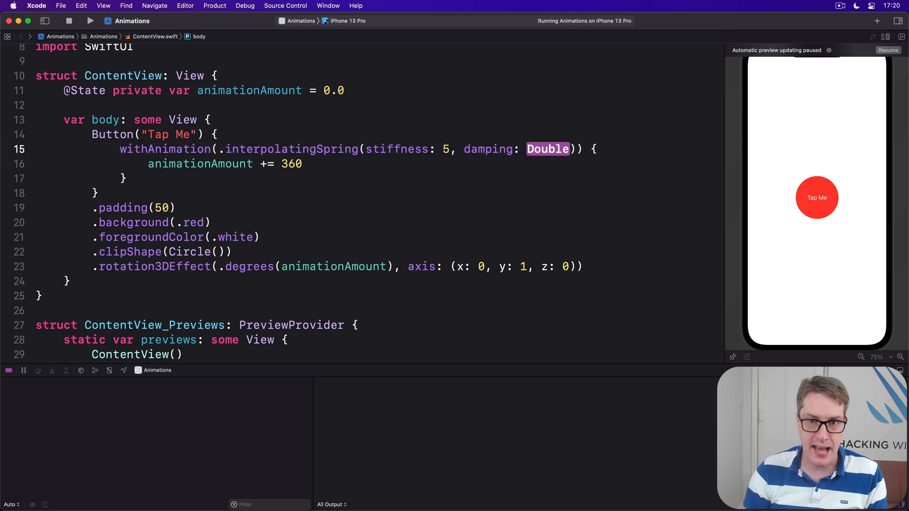
pyautogui.write('1')
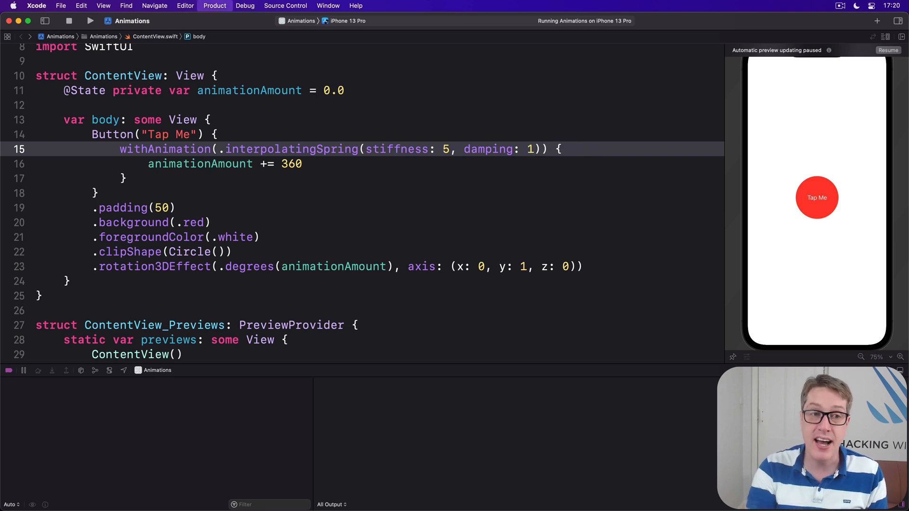
# - Rerun the app via Product > Run and tap the button repeatedly to see the spring spin
pyautogui.click(91, 20)
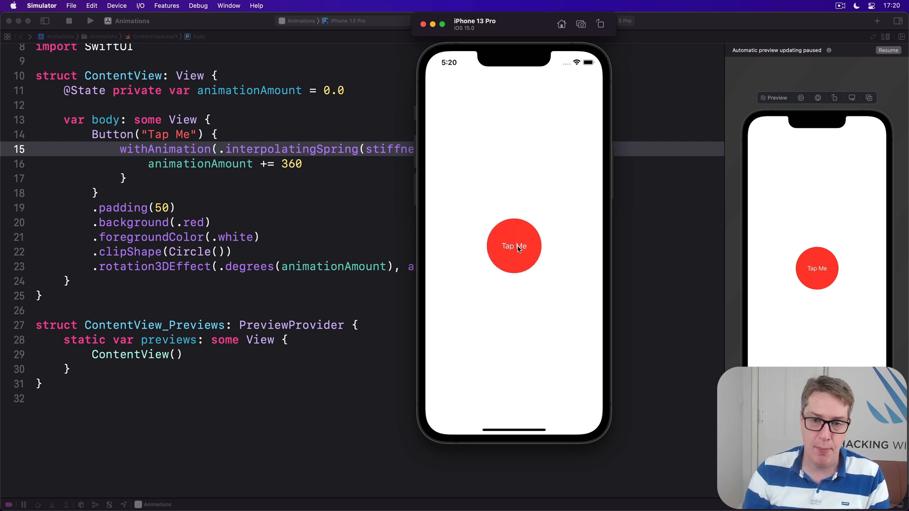
pyautogui.click(514, 245)
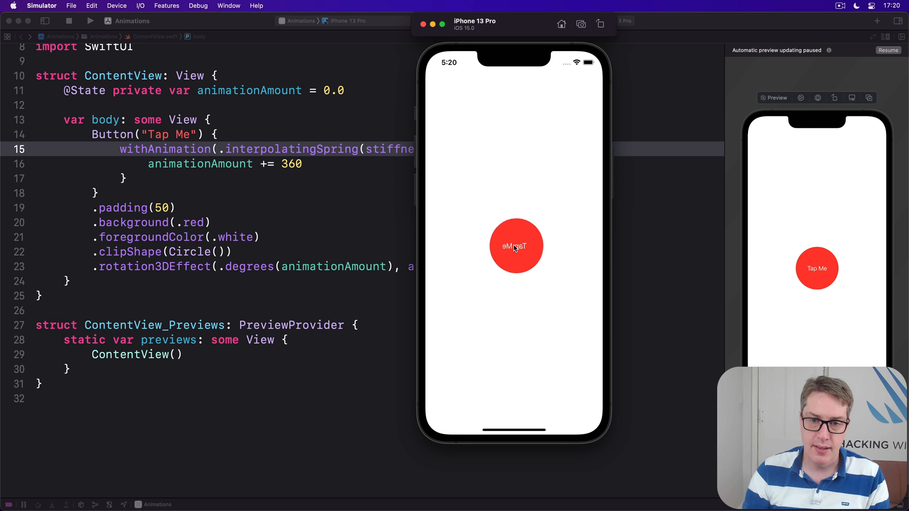
pyautogui.click(516, 245)
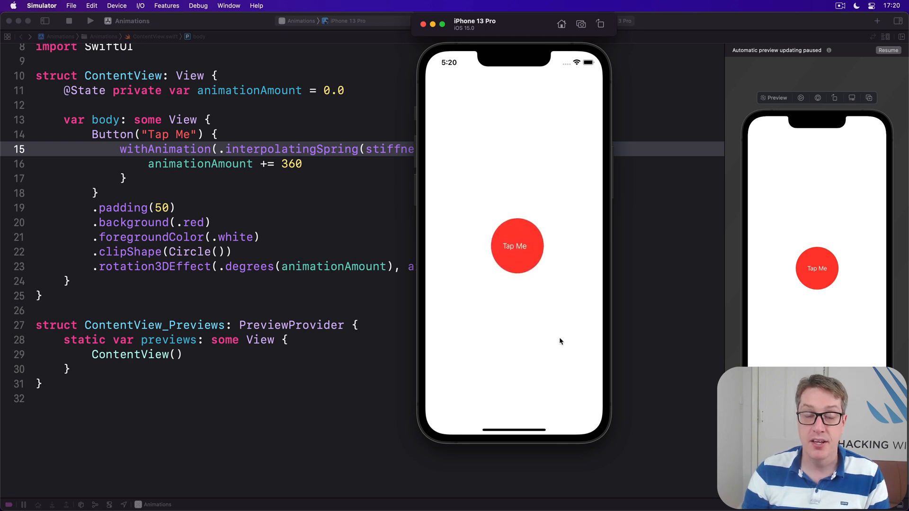
pyautogui.click(517, 246)
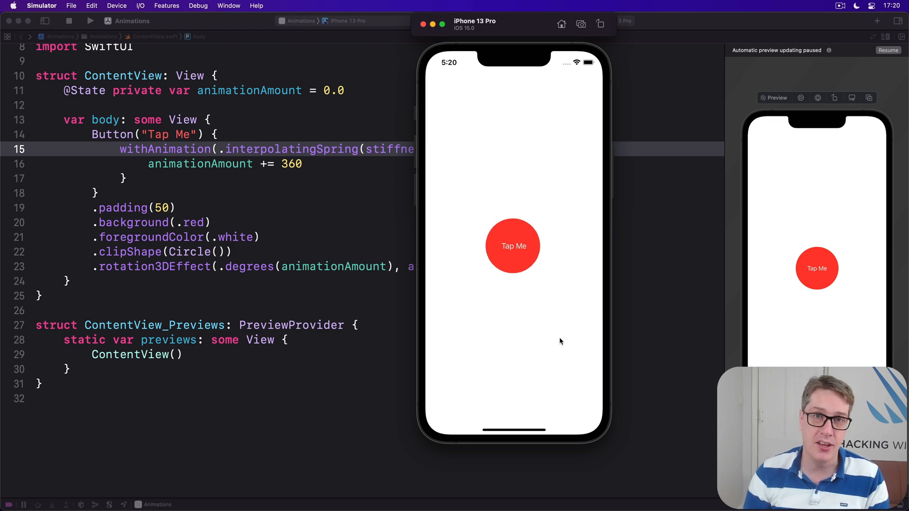